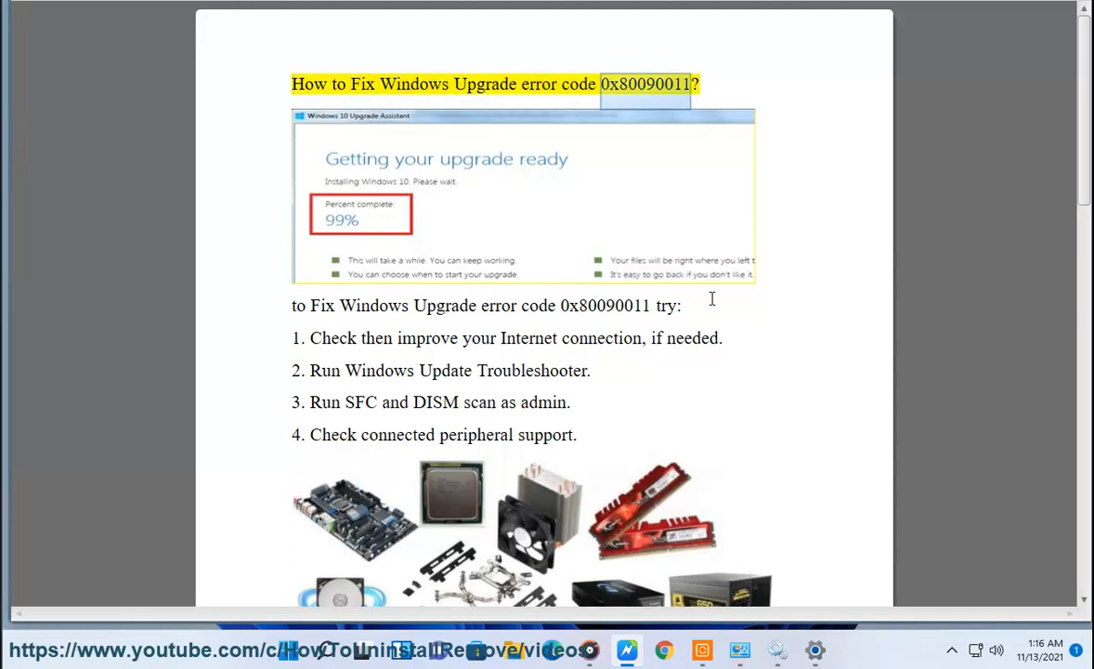
Step: Highlight words in the intro line, then enter PING GOOGLE.COM in Command Prompt
double_click(373, 305)
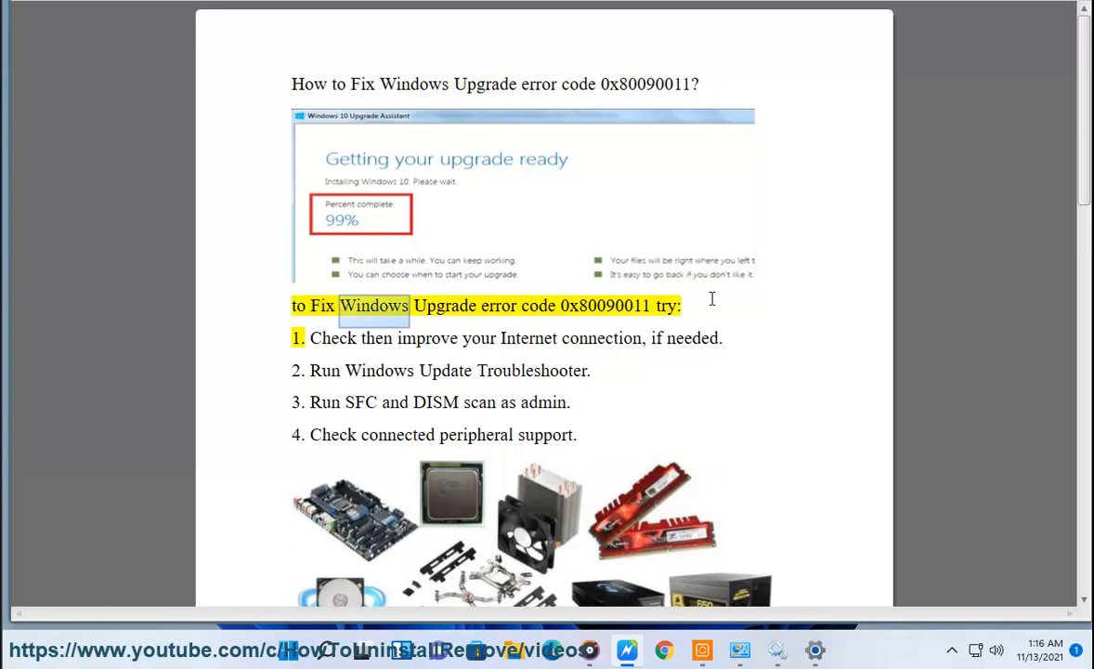
double_click(606, 305)
type("CMD")
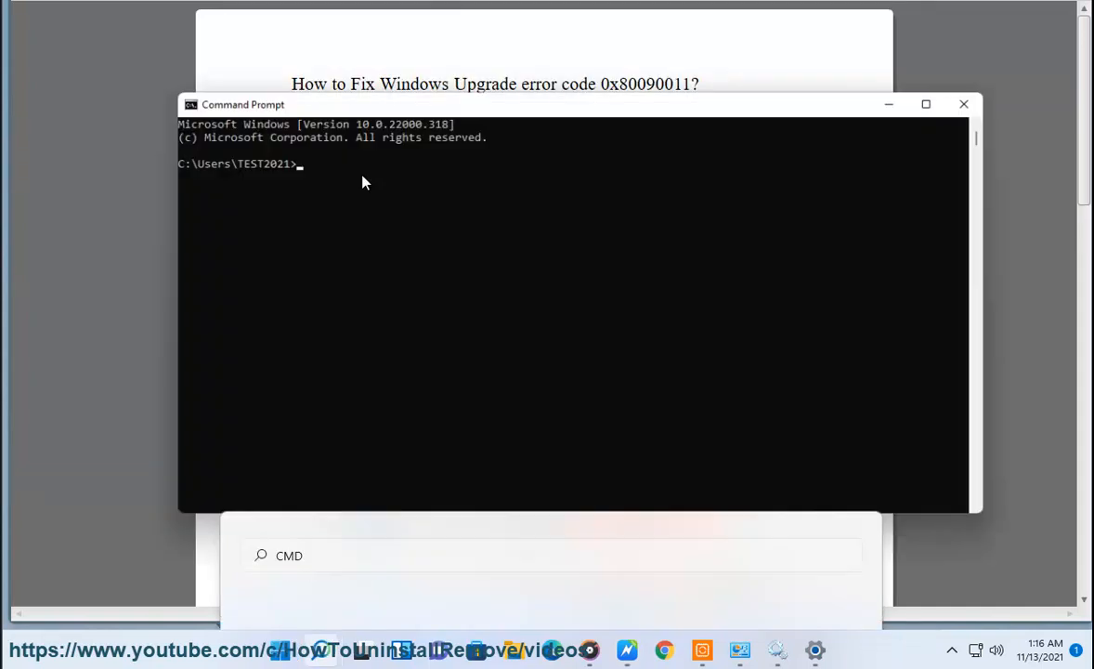
type("PING")
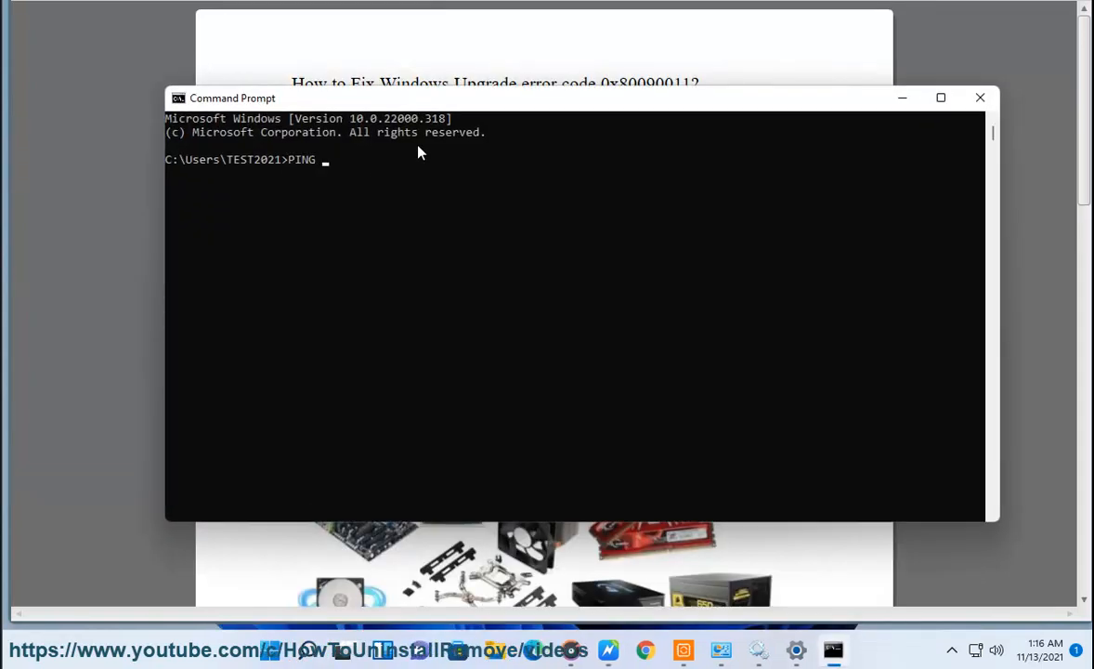
type("GOOGLE.COM")
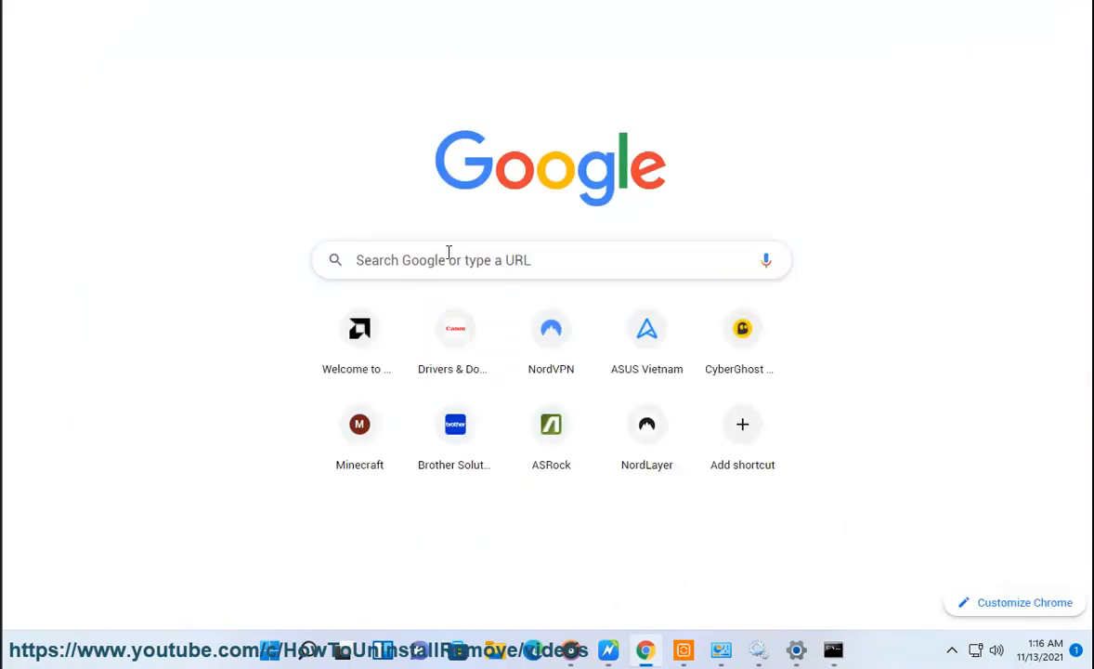
Step: Run a Google search for 'slow windows connection' from a new Chrome tab
type("SLOW windows connection")
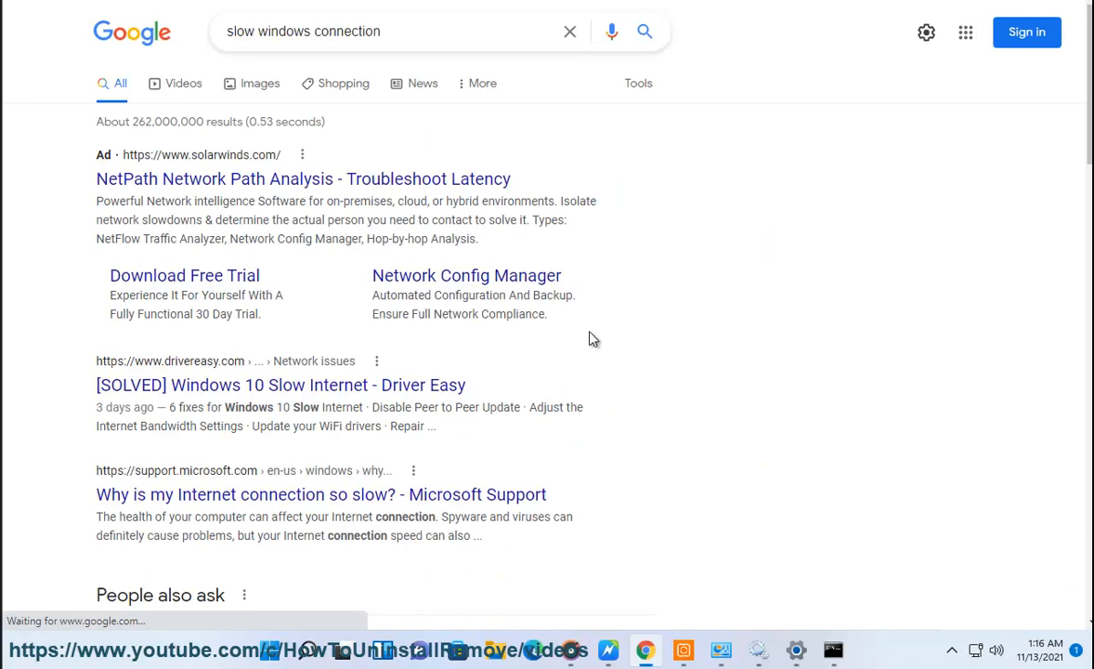
left_click(321, 494)
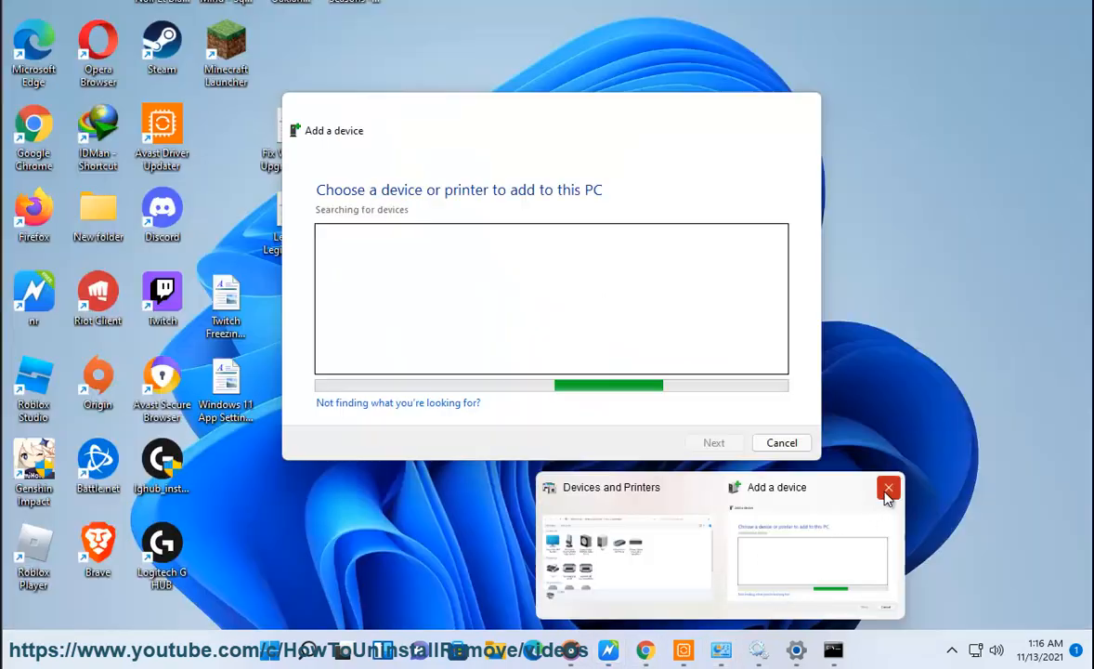
Step: Close Add a device, find Troubleshooting via 'TR' in Control Panel and launch the Windows Update troubleshooter
left_click(887, 487)
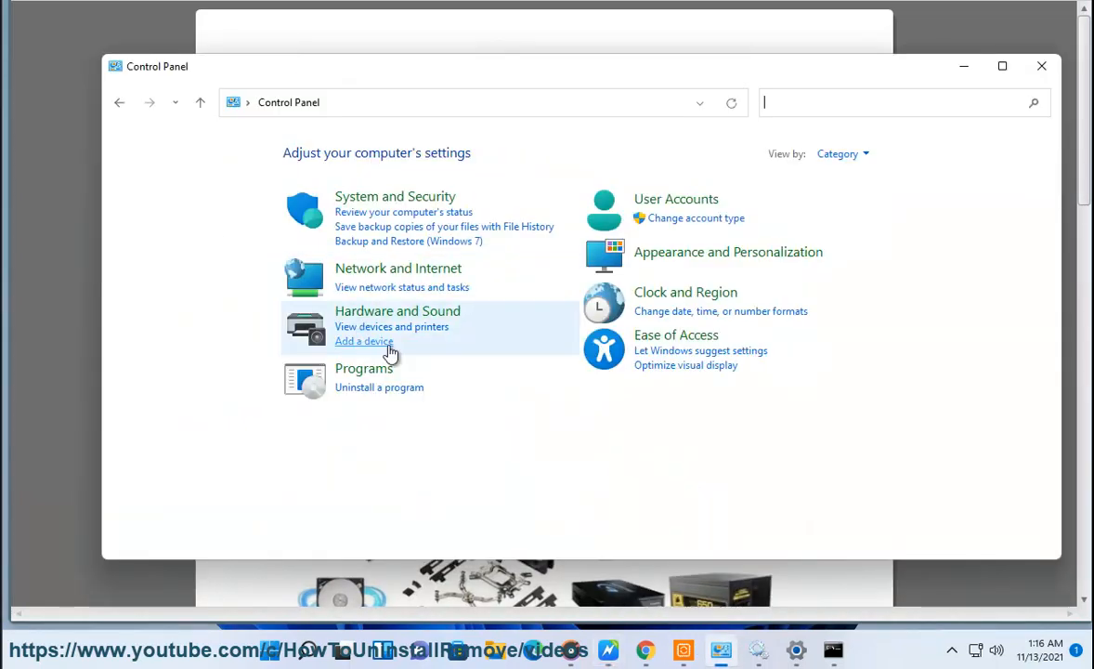
type("TR")
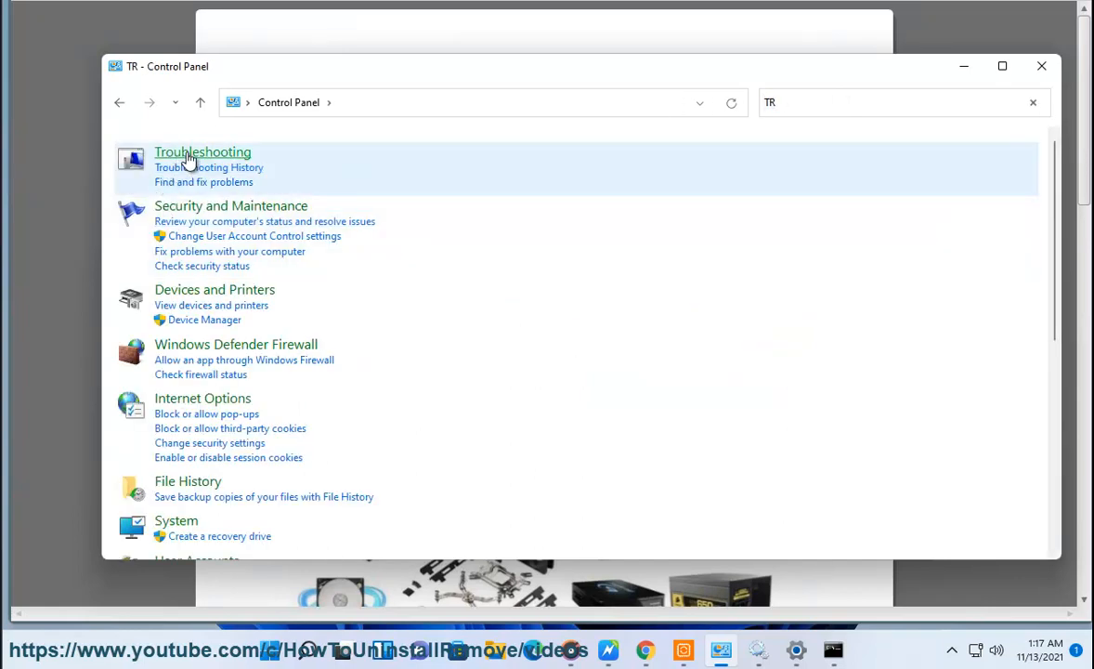
left_click(203, 153)
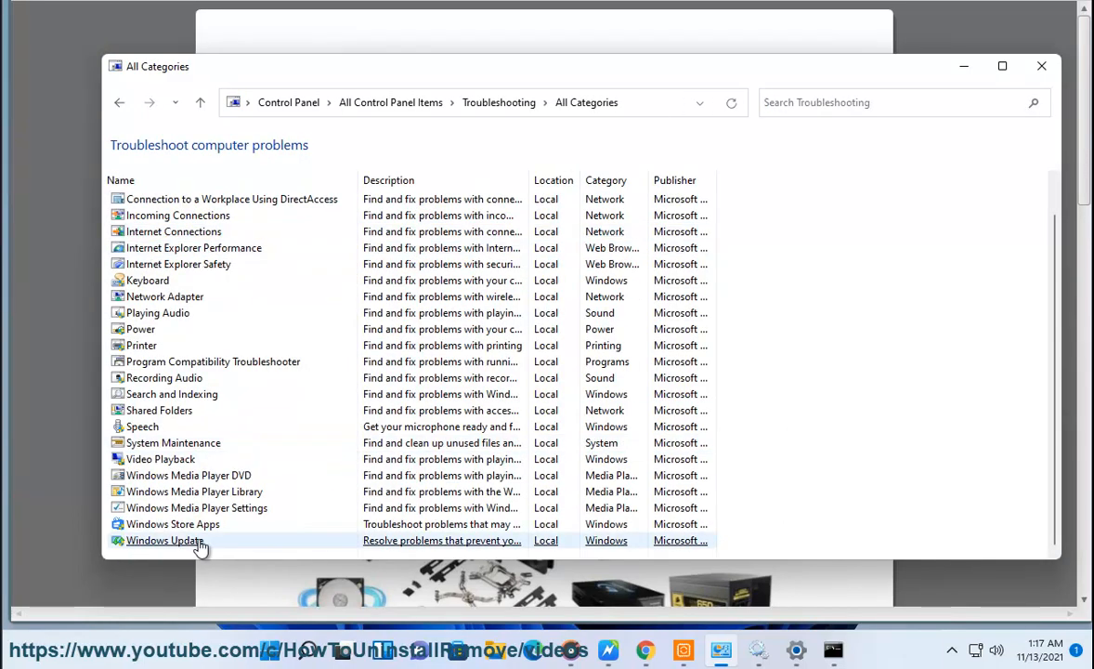
double_click(164, 538)
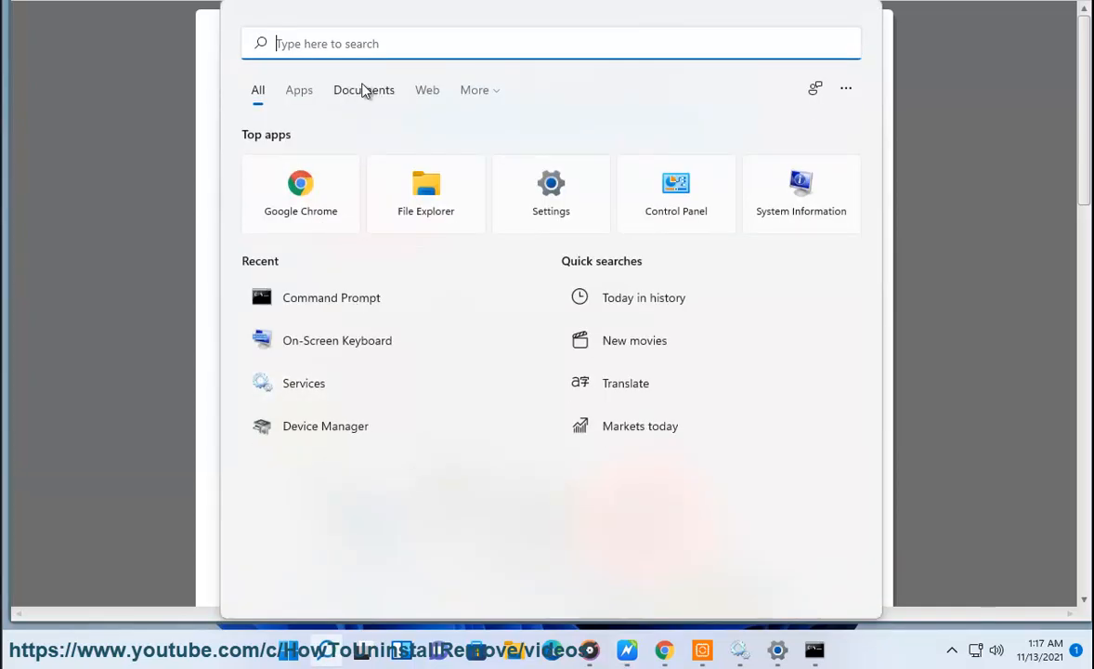
Step: Enter the sfc /scannow command in the administrator Command Prompt
left_click(331, 297)
type("SFC SCANN")
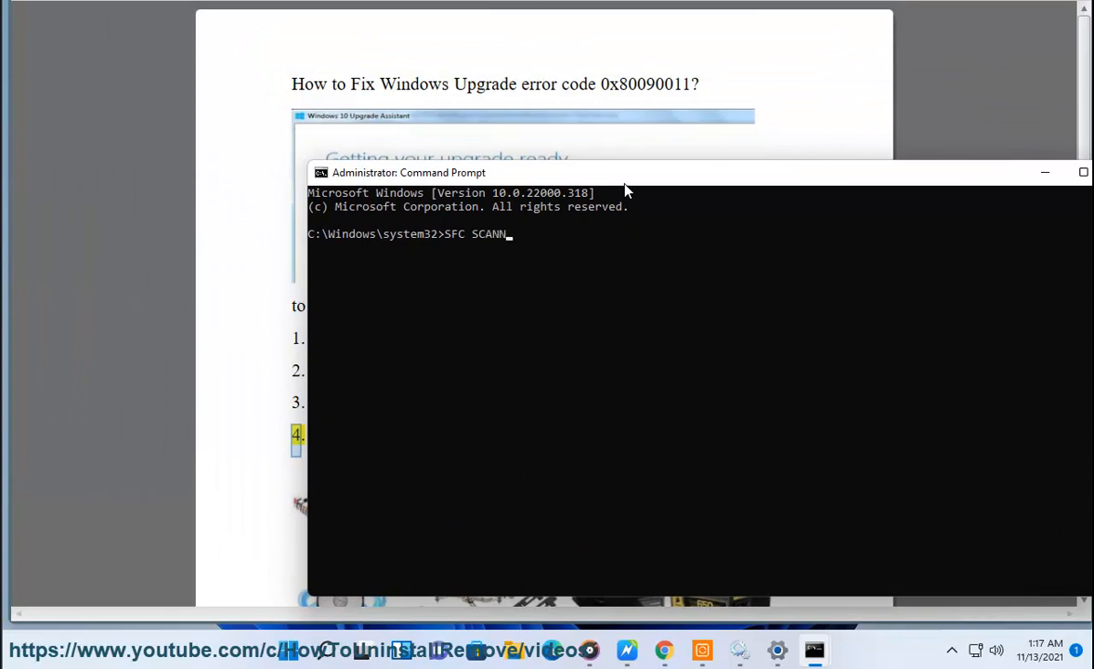
type("OW")
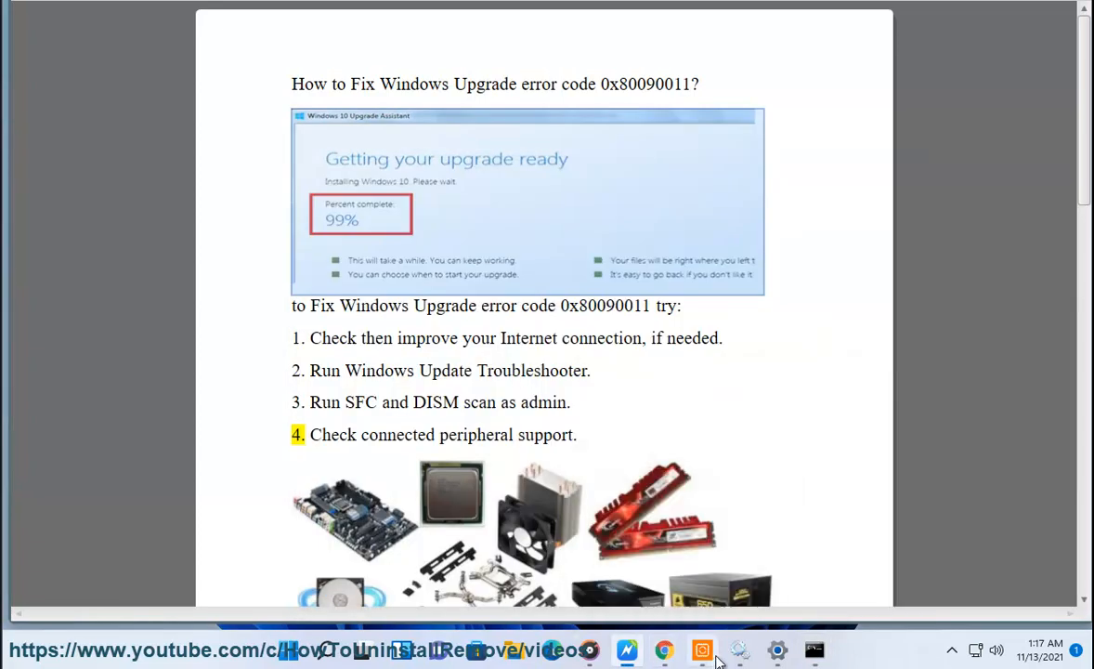
Step: Search Google for DISM, then enter 'dism /online /cleanup-image /restorehealth' at the admin prompt
left_click(663, 650)
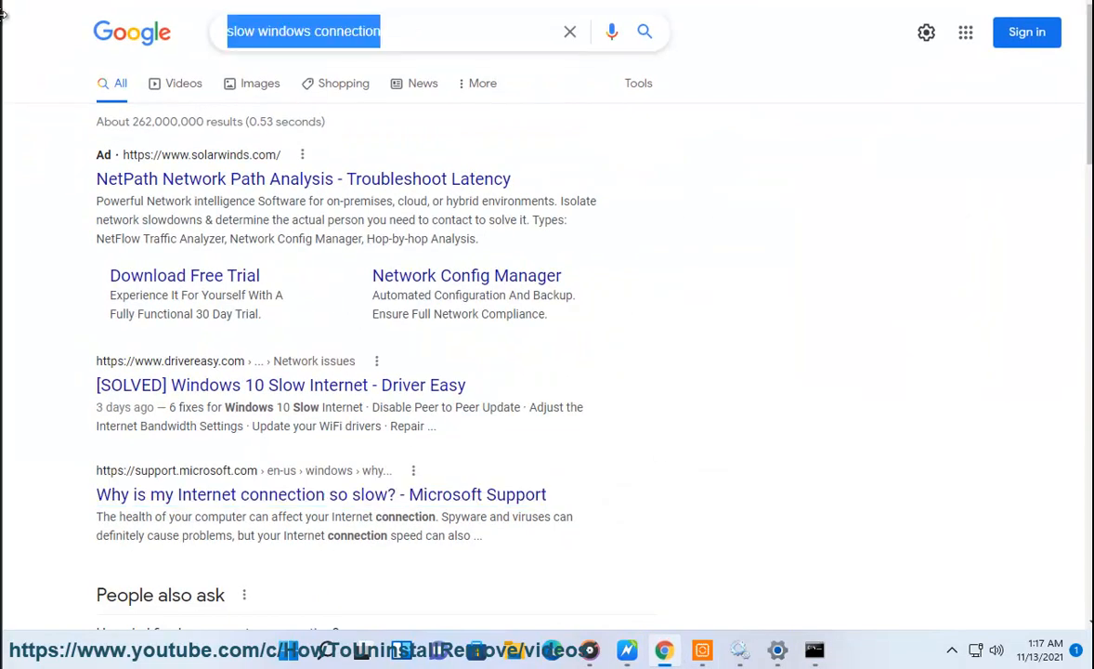
type("D")
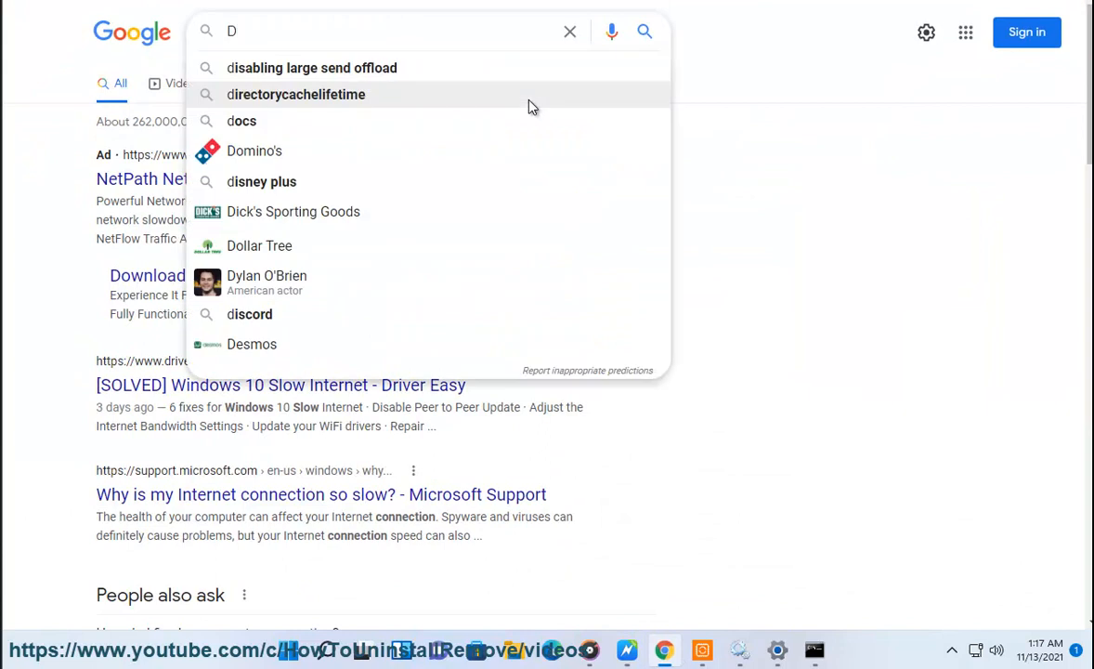
type("ISM")
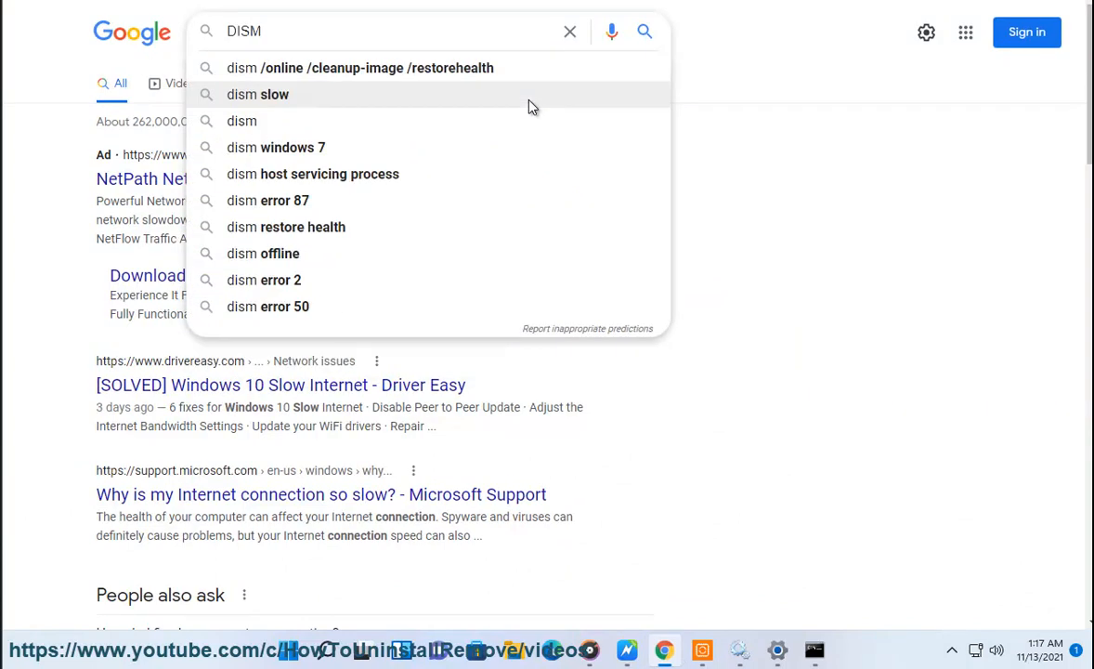
left_click(360, 67)
type("SFC SCAN")
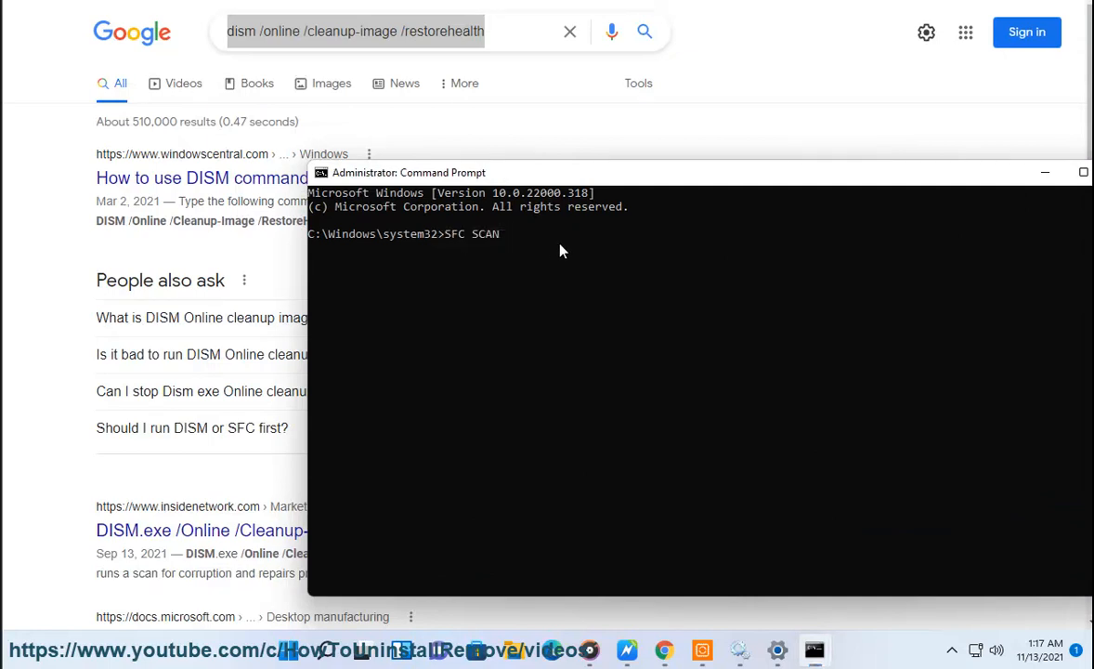
type("dism /online /cleanup-image /restorehealth")
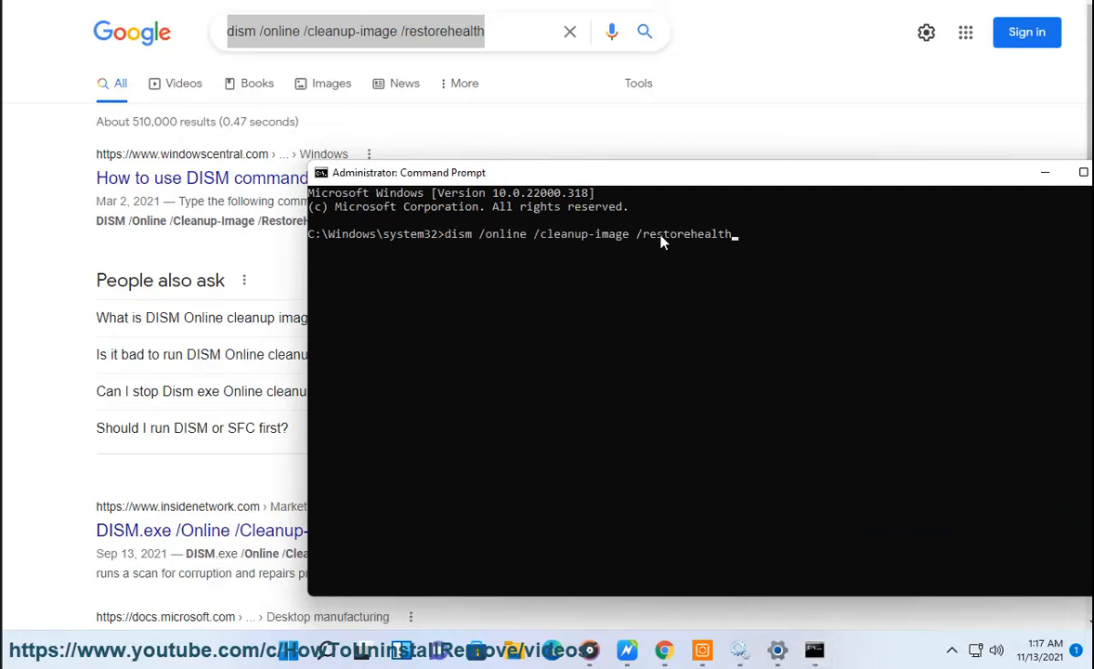
mouse_move(628, 650)
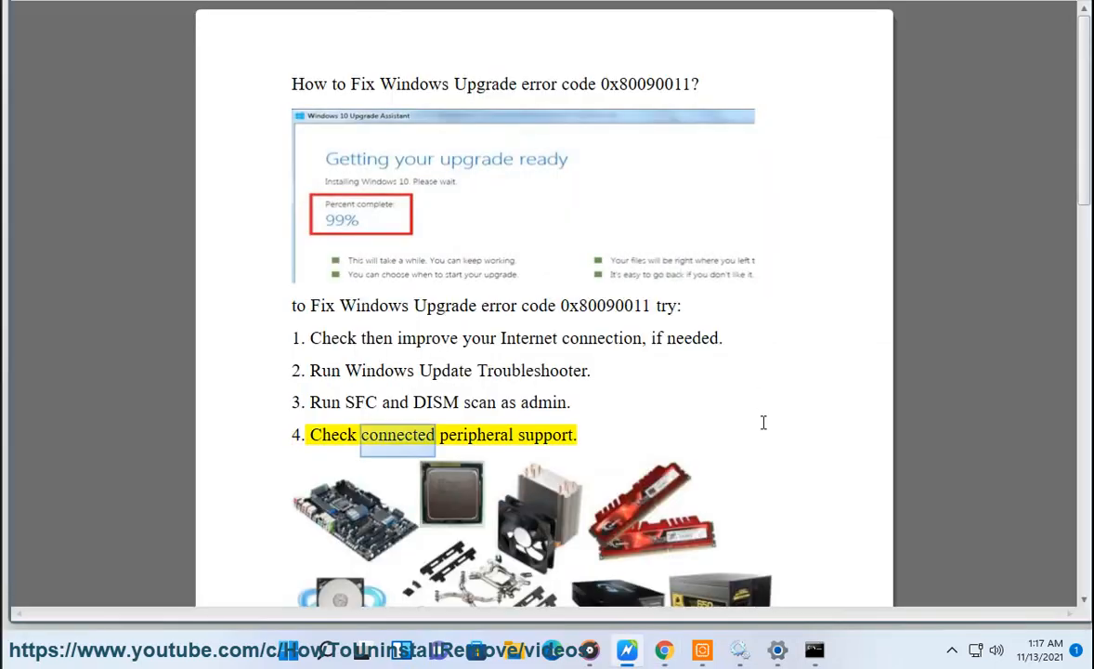
Step: Scroll through fixes 5–7 in the guide and highlight the word bookmarks in fix 7
scroll("down", 3)
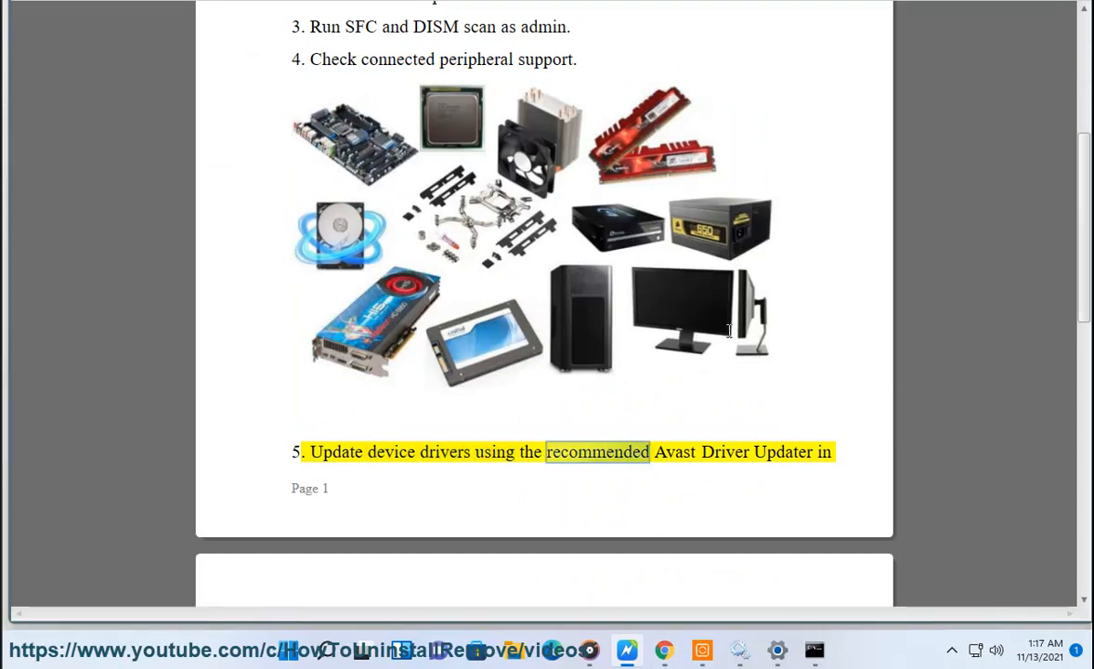
scroll("down", 3)
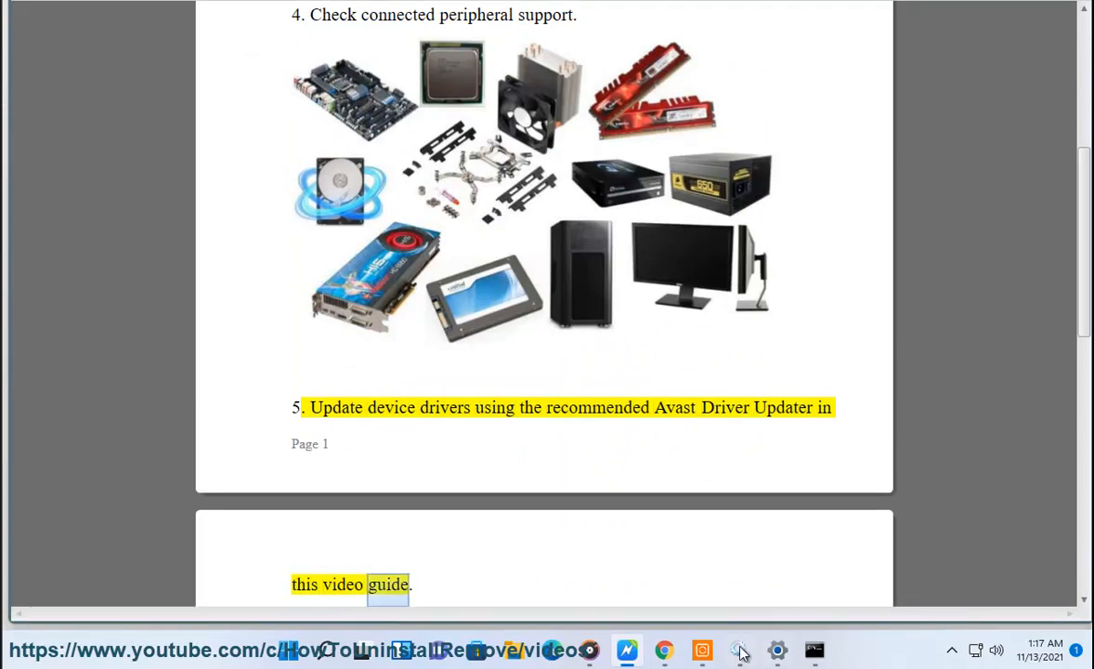
left_click(702, 650)
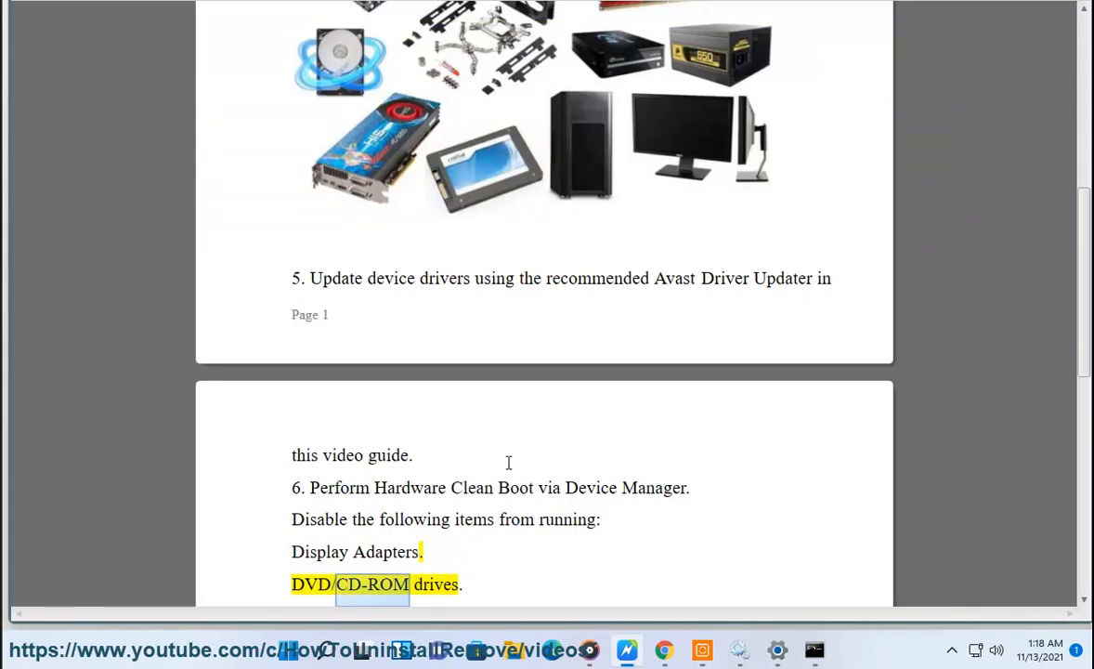
scroll("down", 3)
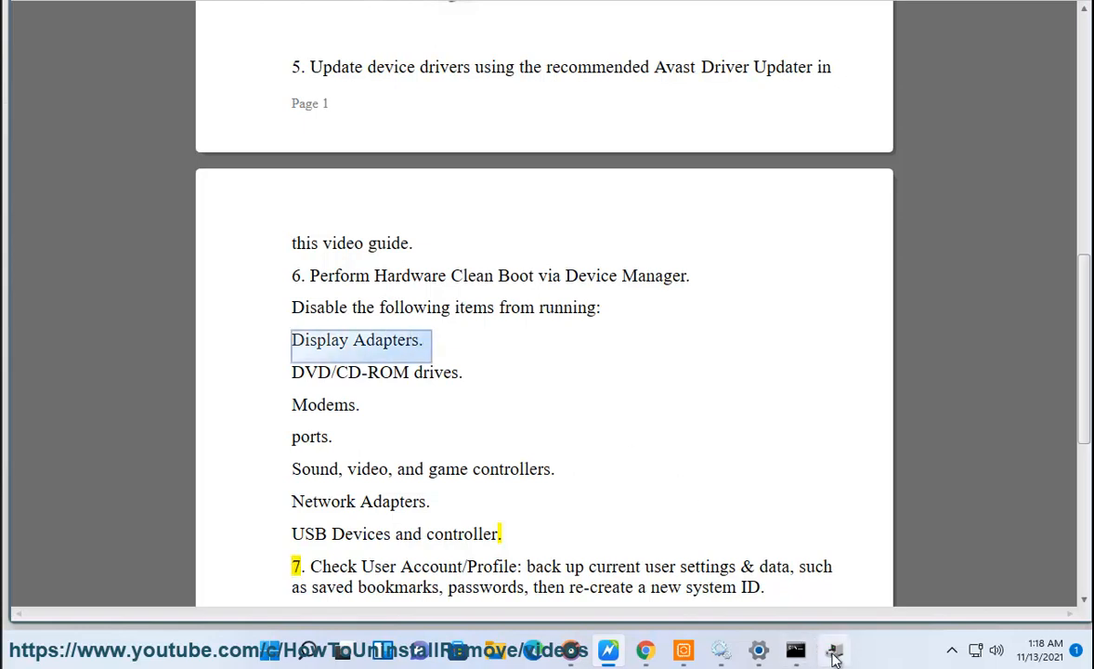
left_click(832, 650)
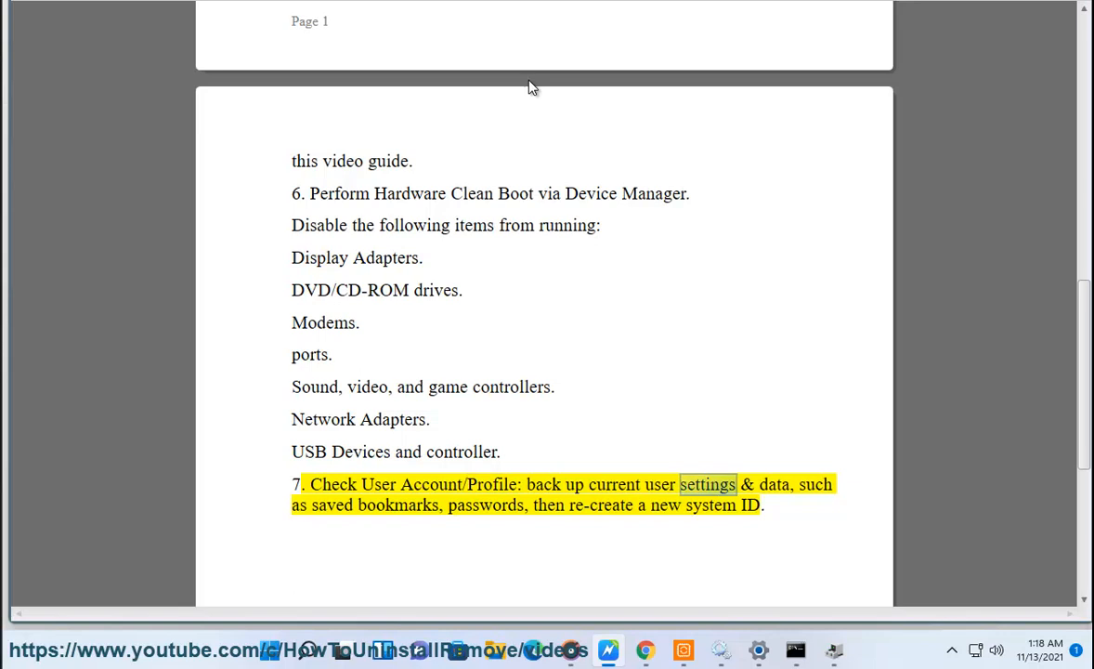
double_click(397, 506)
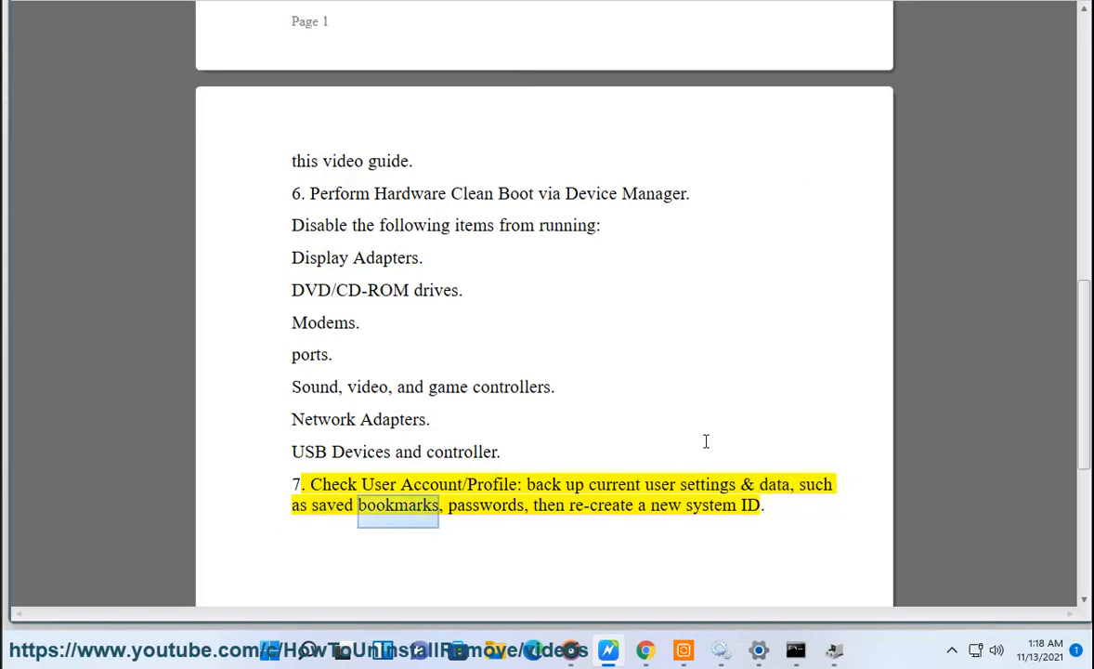